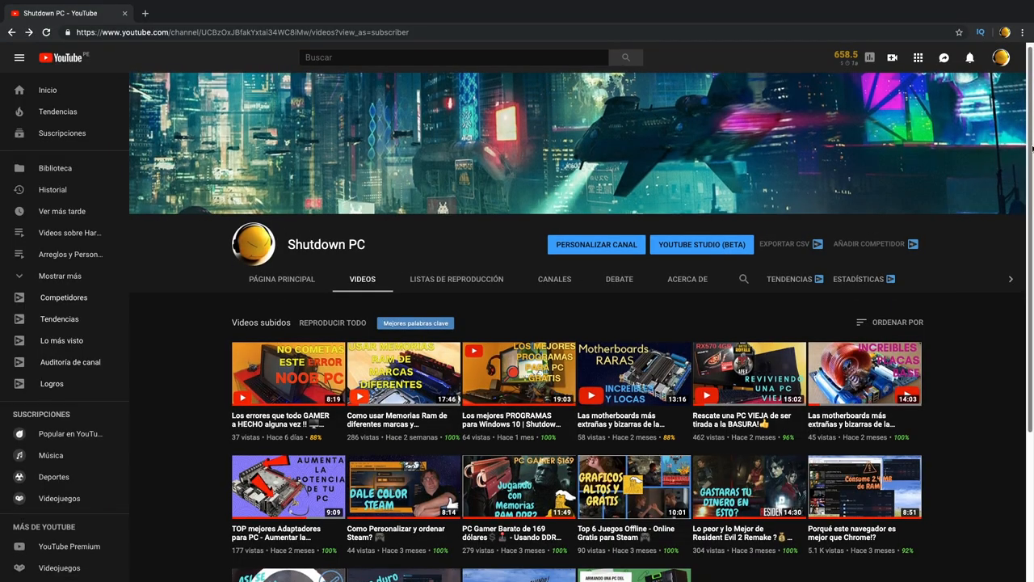
Scroll down the PCIe adapter card results to the SATA expansion, USB 3.0 and M.2 NVMe adapters
{"action": "scroll", "scroll_direction": "down", "scroll_amount": 3}
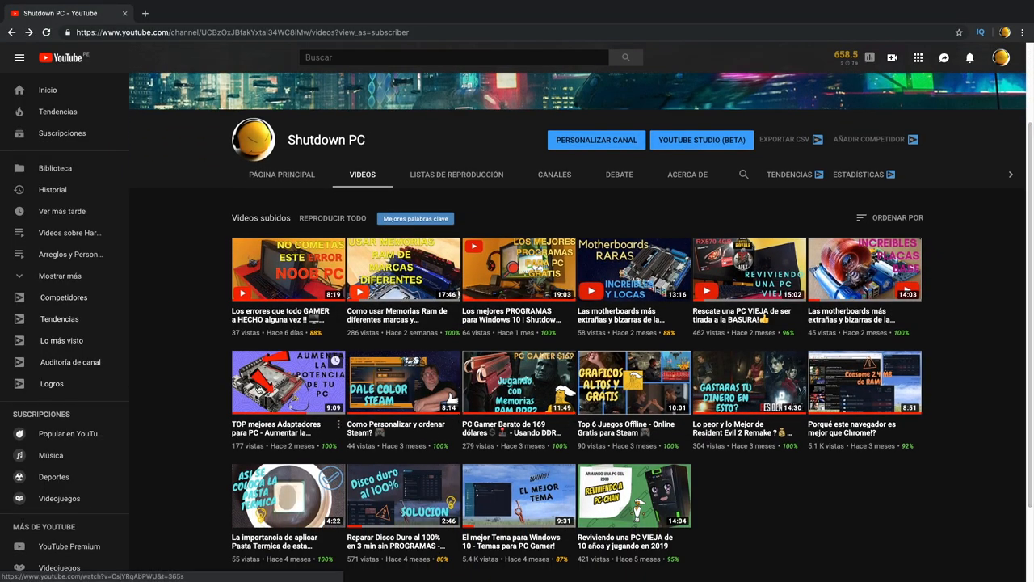
{"action": "left_click", "coordinate": [287, 381]}
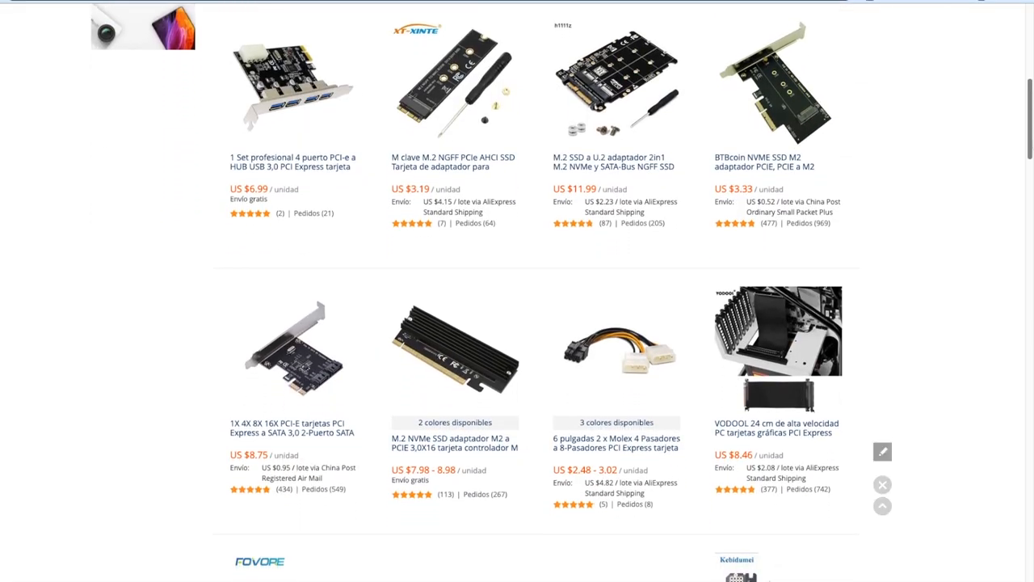
{"action": "scroll", "scroll_direction": "down", "scroll_amount": 3}
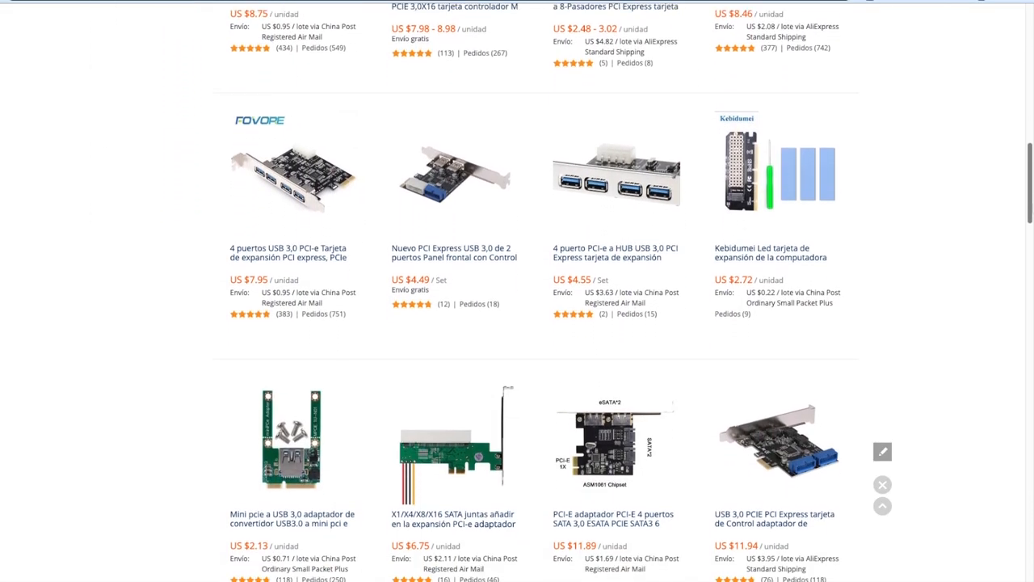
{"action": "scroll", "scroll_direction": "down", "scroll_amount": 3}
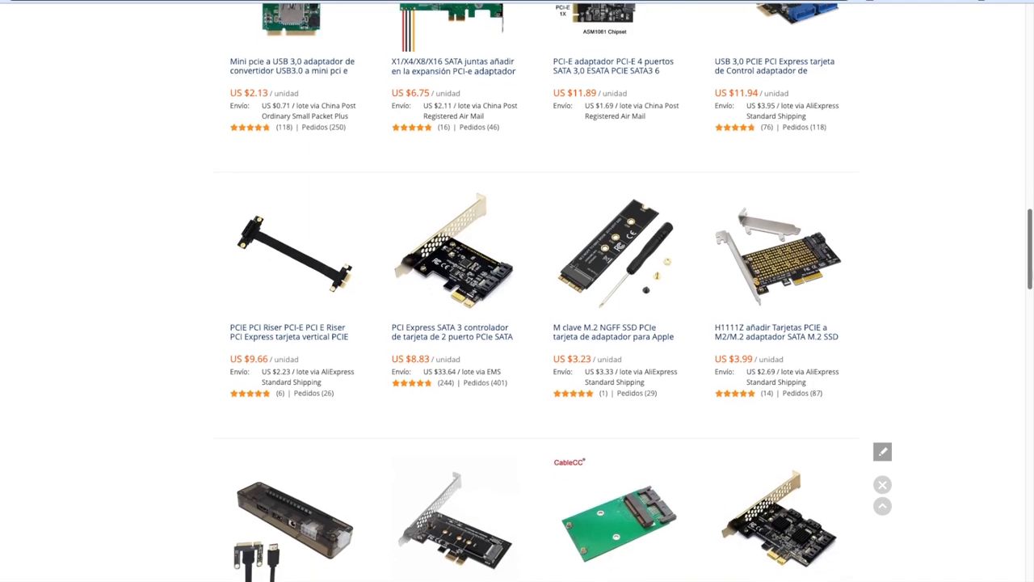
{"action": "scroll", "scroll_direction": "down", "scroll_amount": 3}
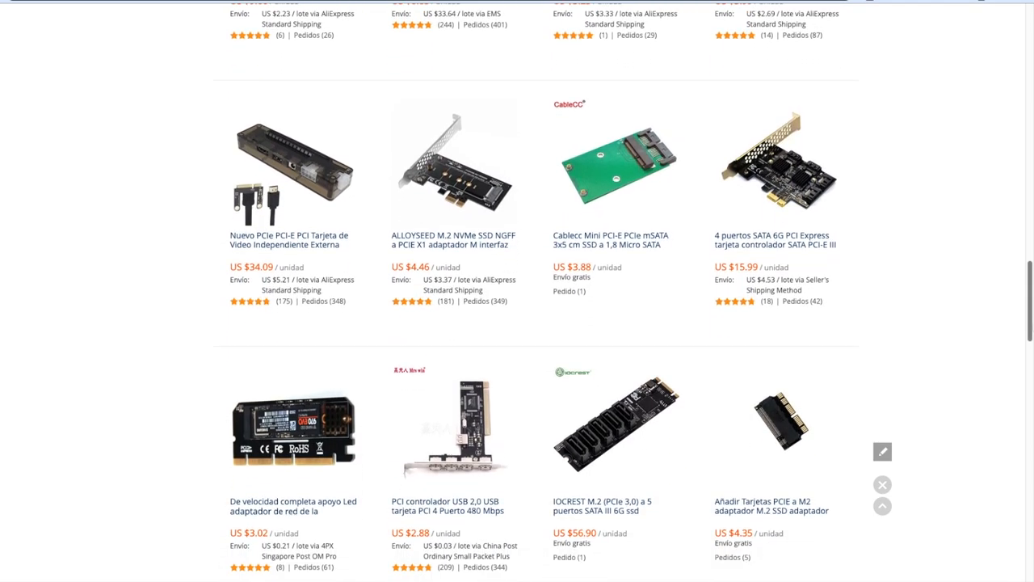
{"action": "scroll", "scroll_direction": "down", "scroll_amount": 3}
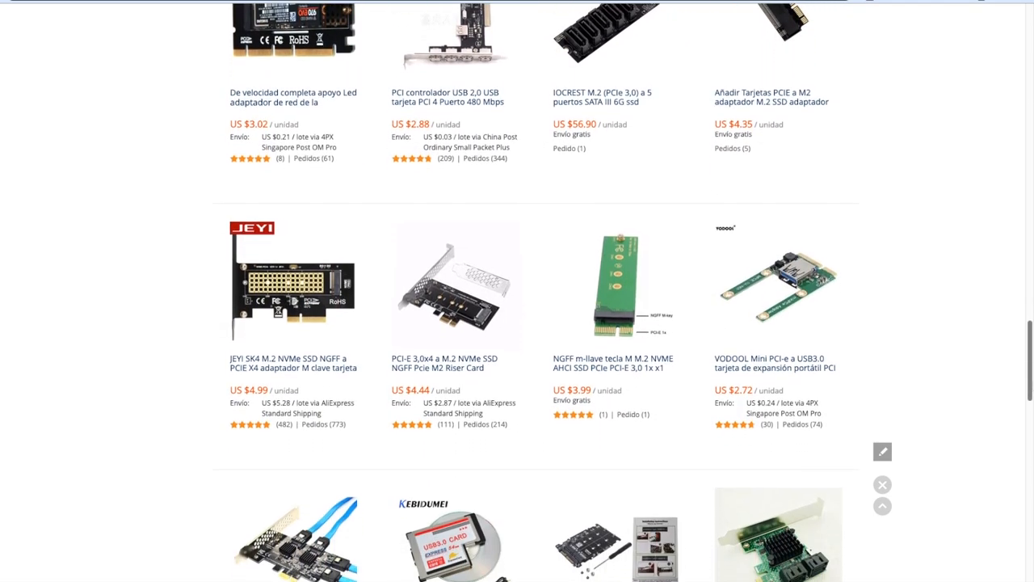
{"action": "scroll", "scroll_direction": "down", "scroll_amount": 3}
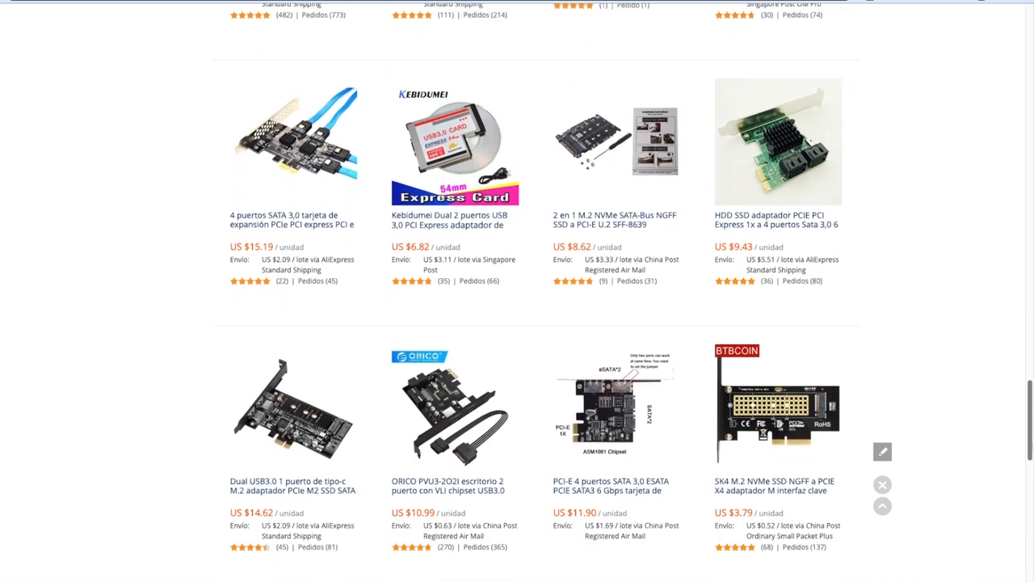
{"action": "scroll", "scroll_direction": "down", "scroll_amount": 3}
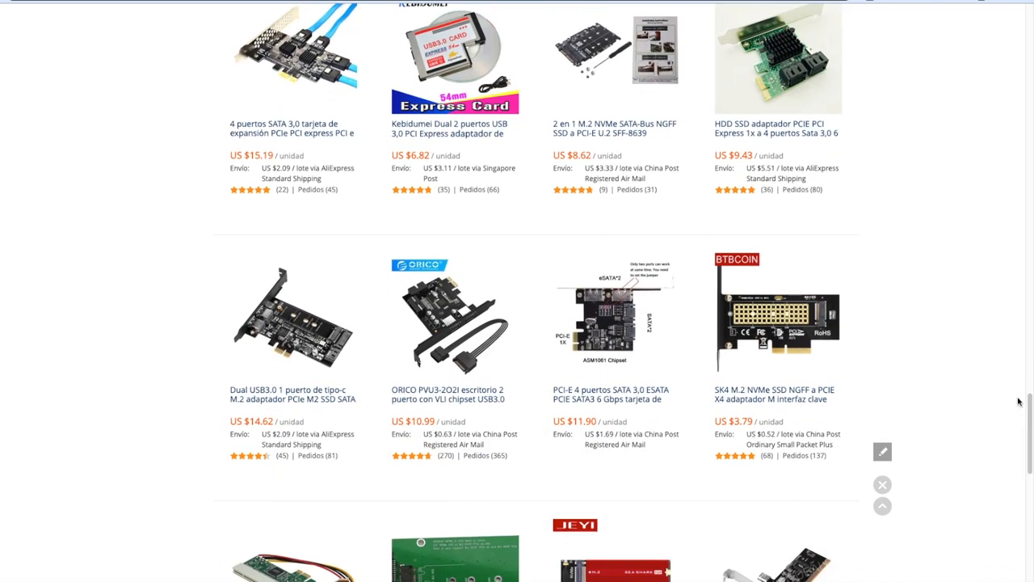